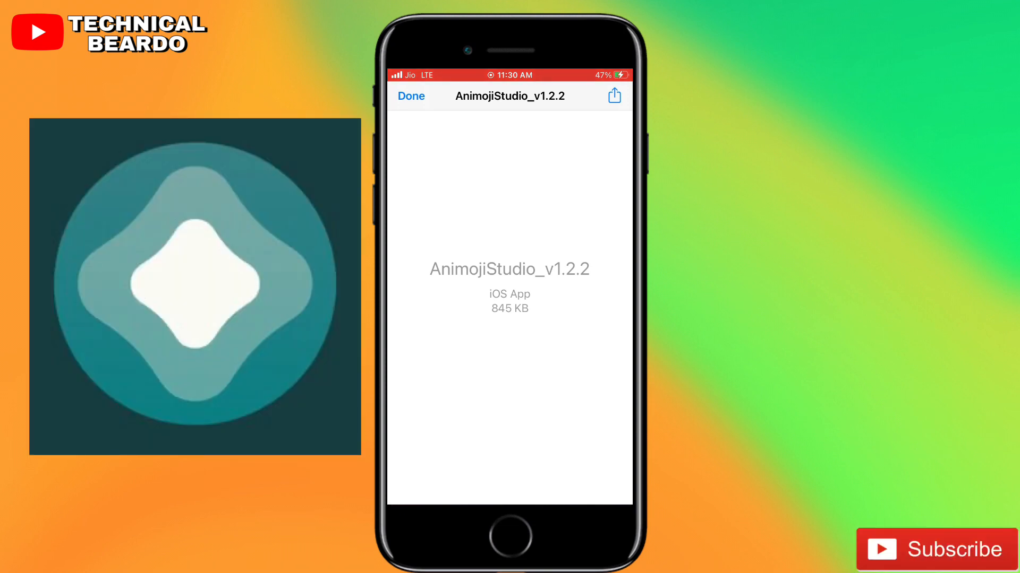
Share the AnimojiStudio_v1.2.2 IPA and scroll the share sheet toward AltStore
left_click(613, 95)
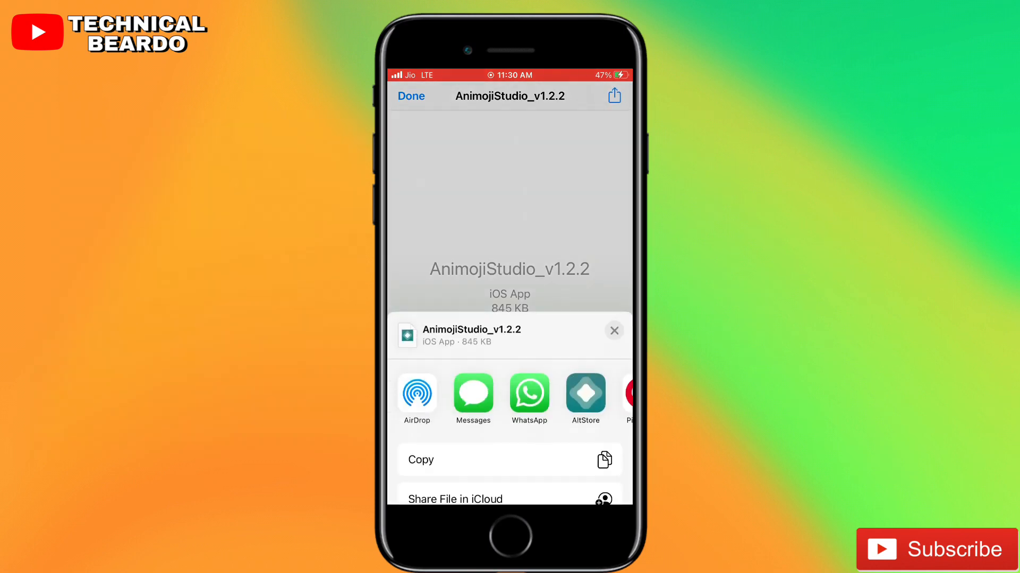
scroll("left", 3)
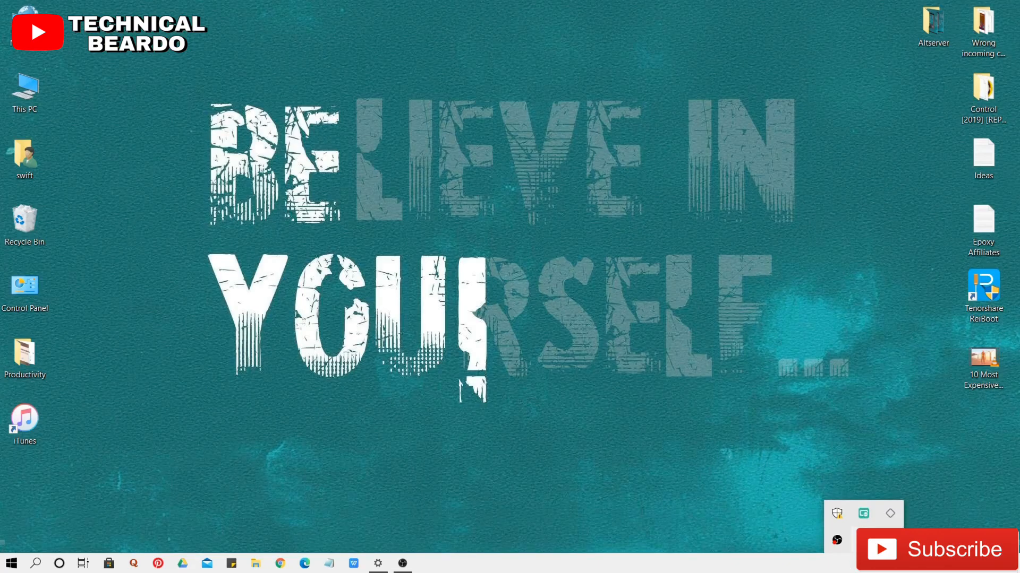
Close AltServer from its Windows tray icon menu
right_click(888, 514)
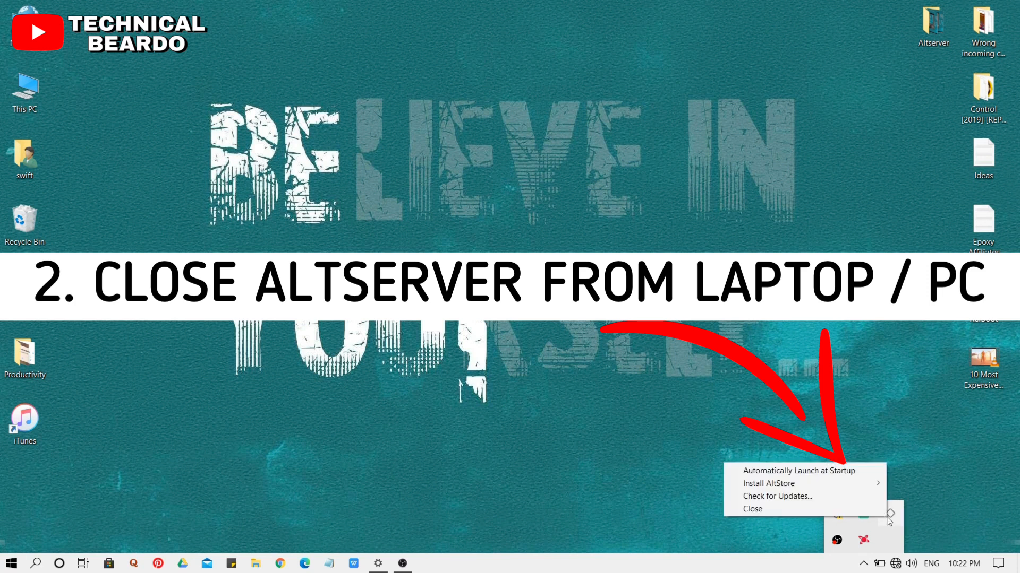
mouse_move(752, 509)
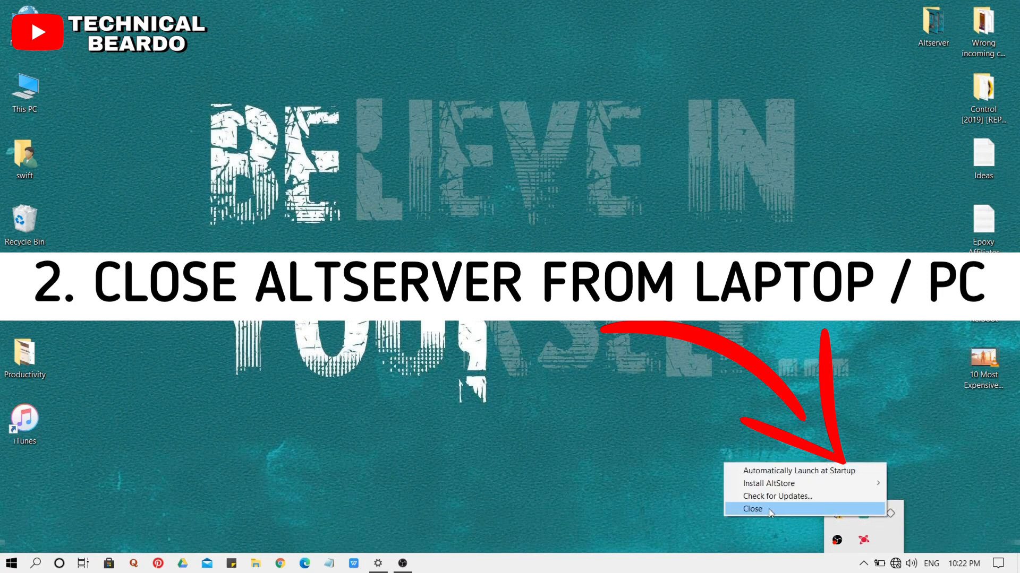
left_click(752, 509)
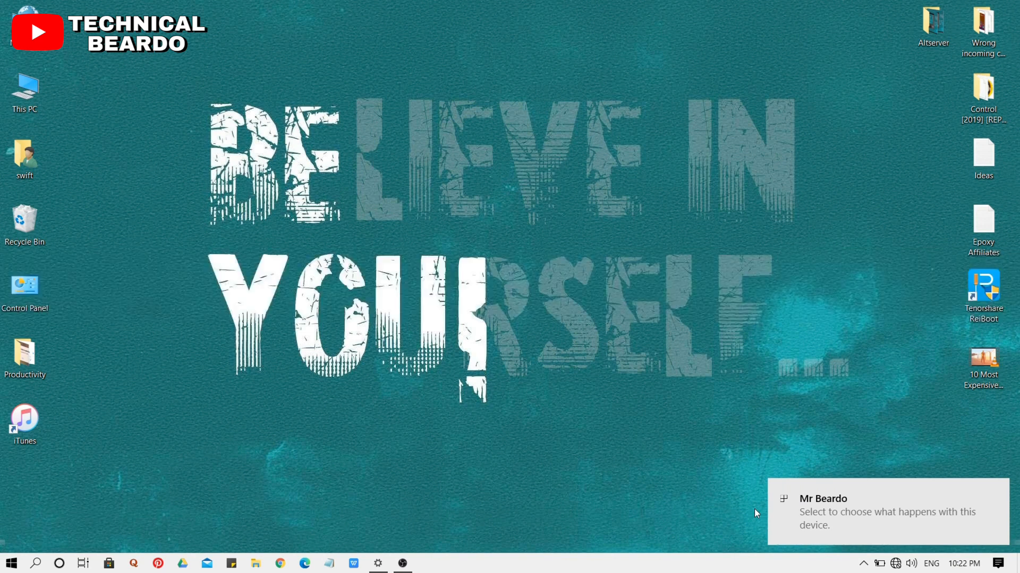
left_click(10, 563)
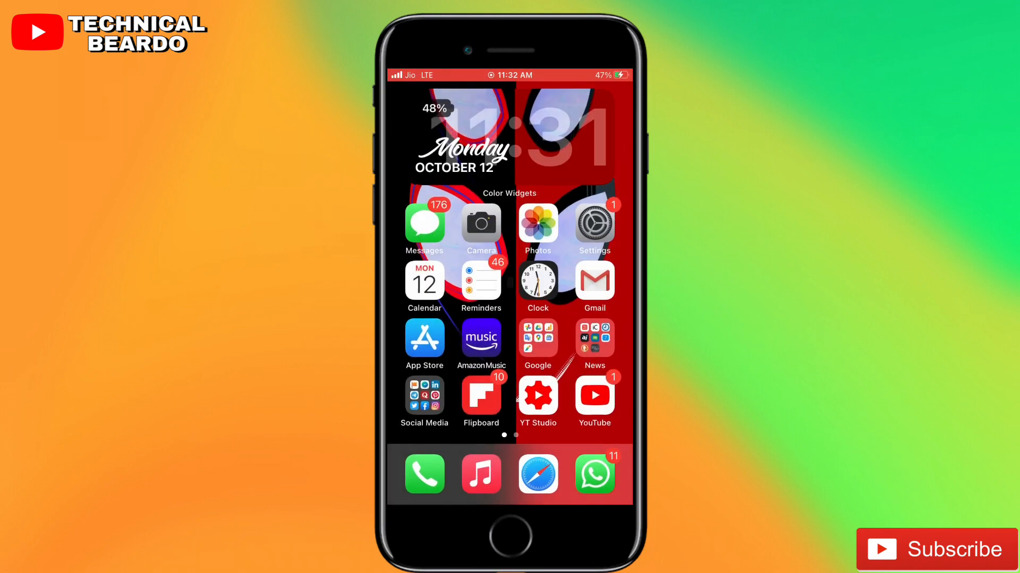
Swipe to the second home screen page showing the AltStore icon
scroll("left", 3)
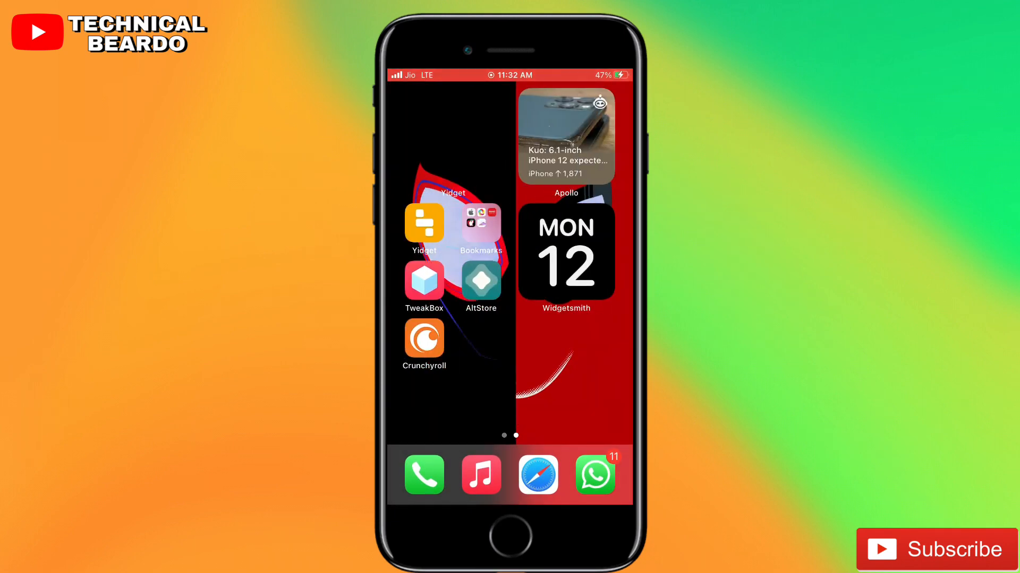